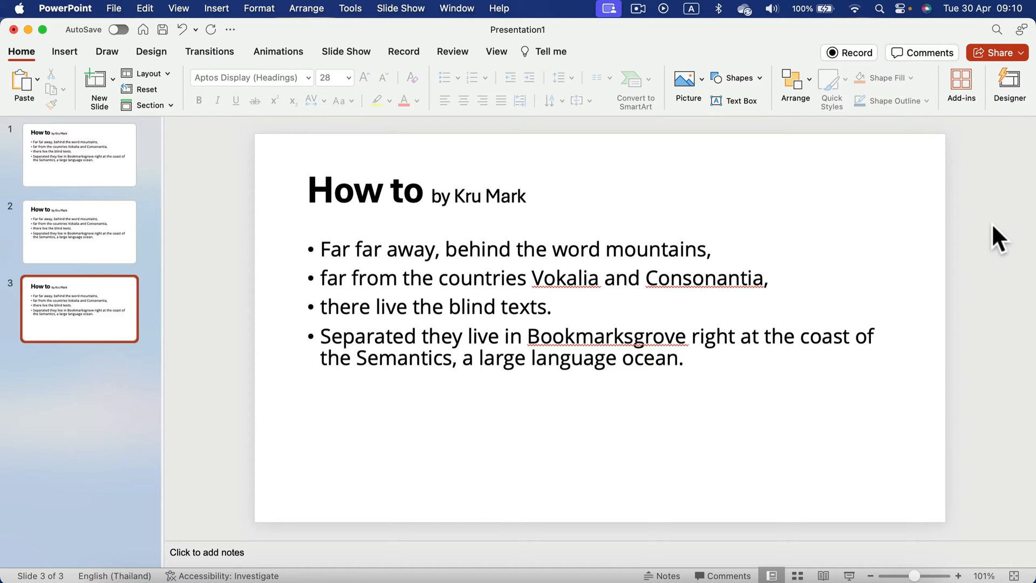
# Step: Open slide 1 of the three 'How to' slides
pyautogui.click(79, 155)
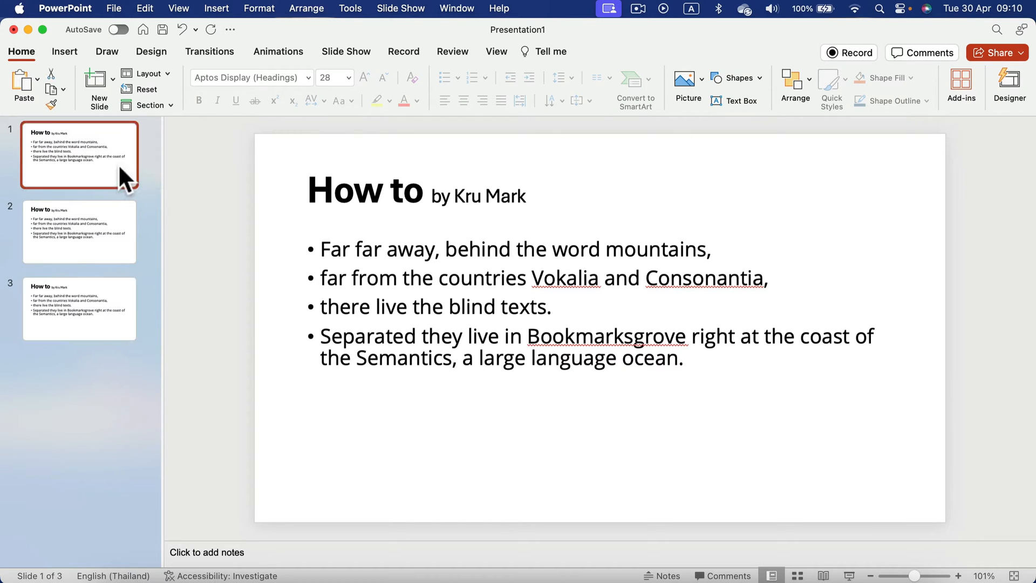
pyautogui.moveTo(425, 264)
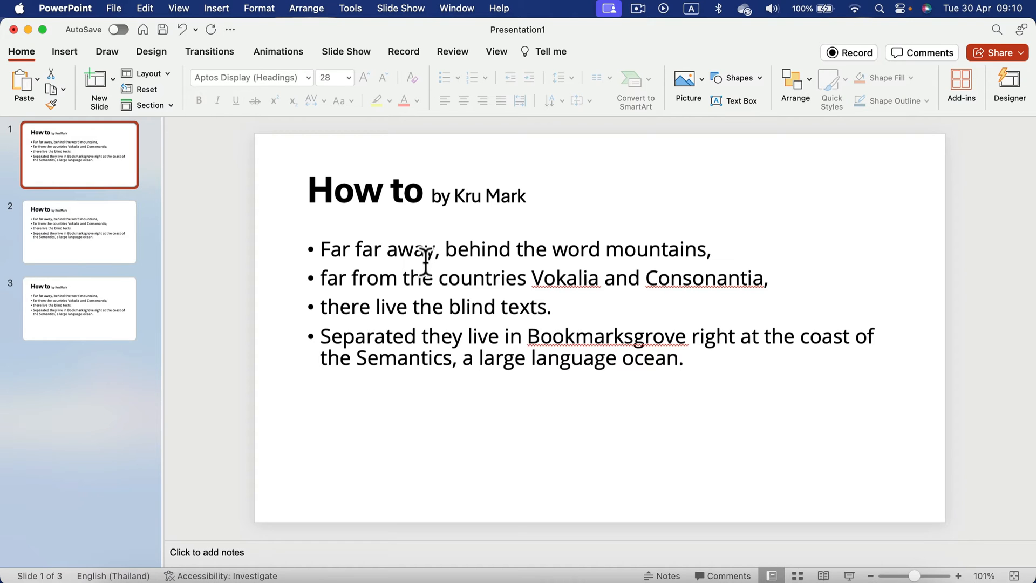
pyautogui.moveTo(351, 329)
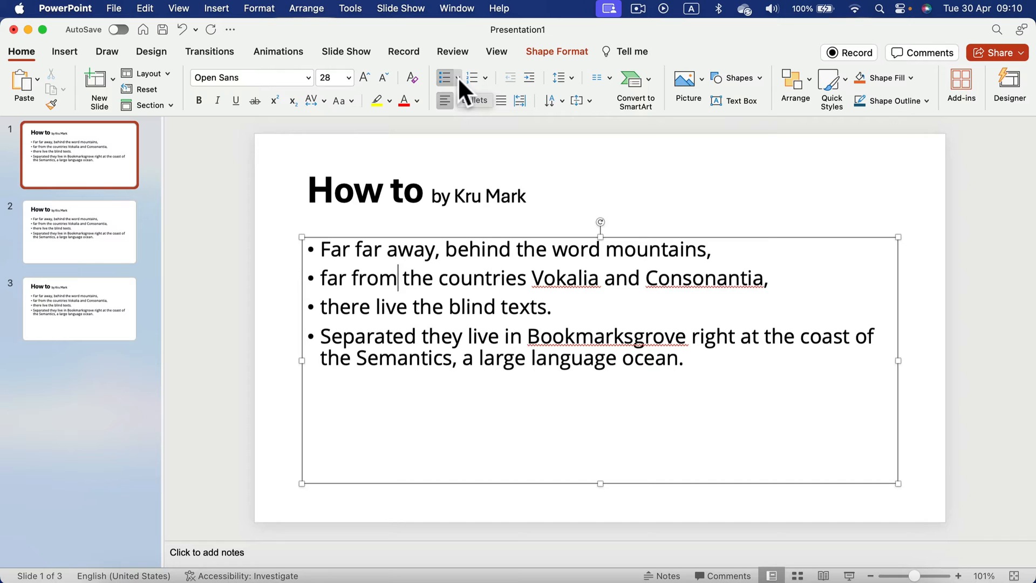
# Step: Apply Checkmark Bullets to all four points on slide 1 and deselect
pyautogui.click(458, 78)
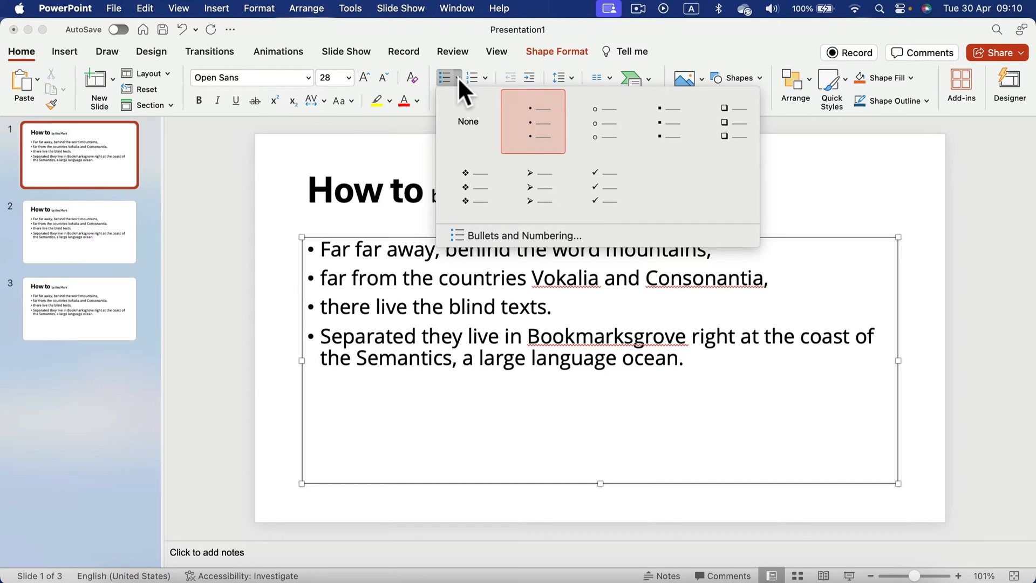
pyautogui.moveTo(510, 153)
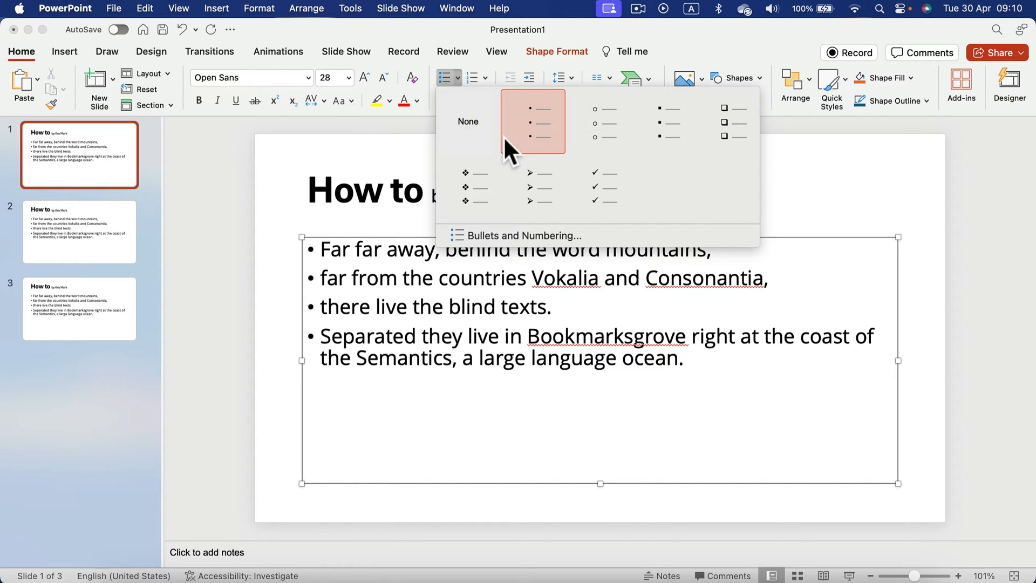
pyautogui.moveTo(535, 119)
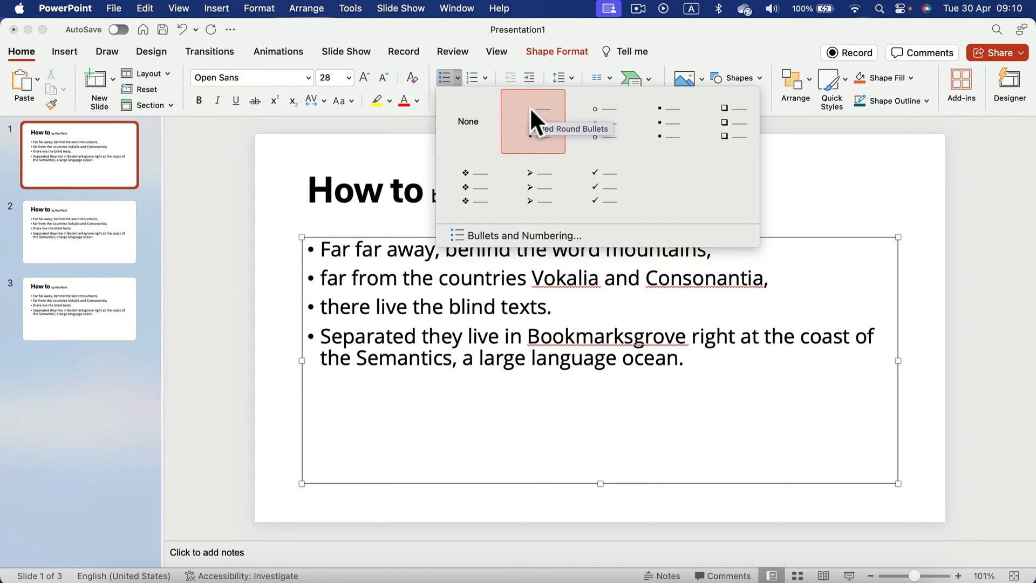
pyautogui.moveTo(598, 187)
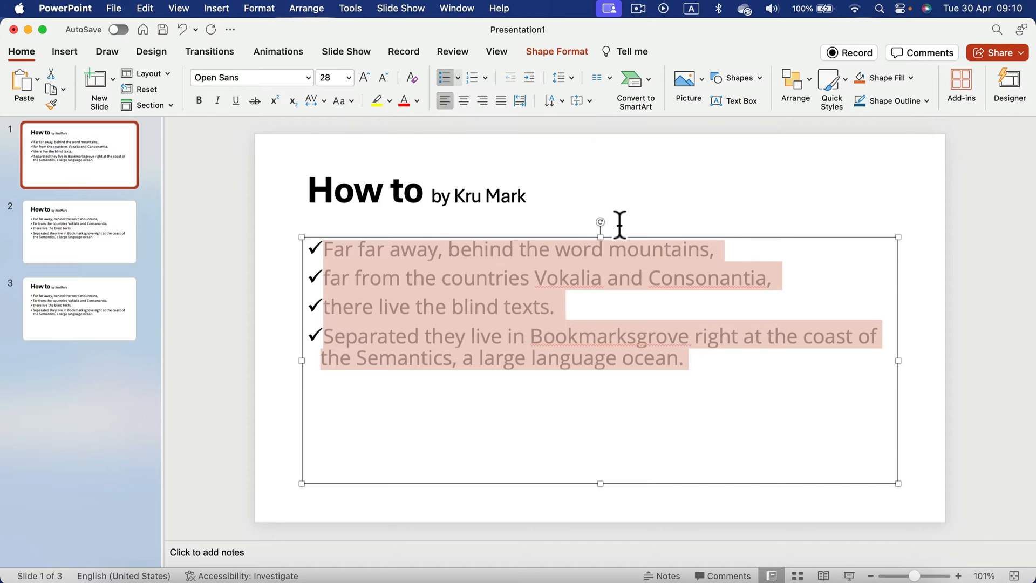
pyautogui.click(323, 250)
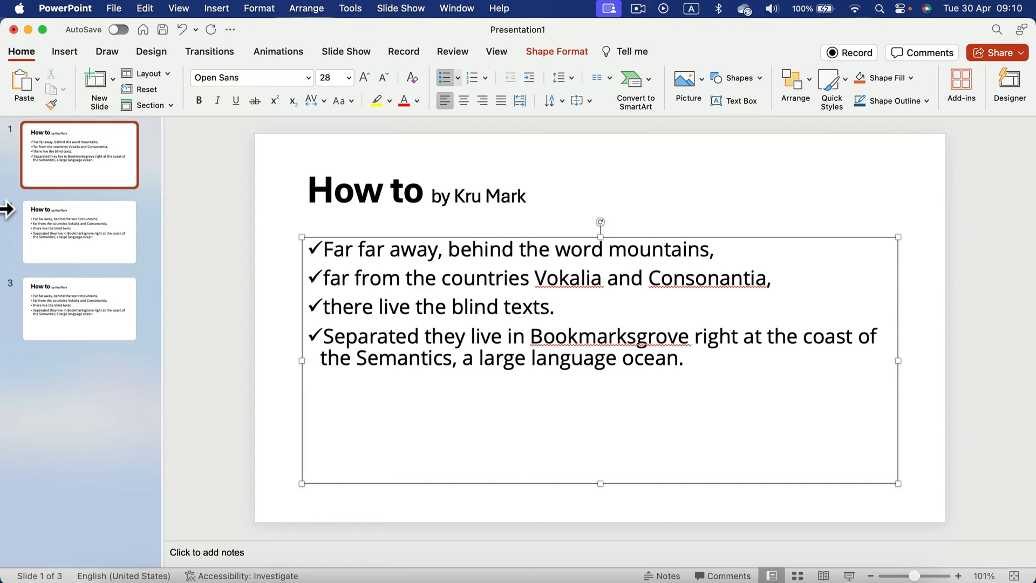
# Step: On slide 2, place the cursor after 'mountains,' with the Insert tab showing
pyautogui.click(79, 230)
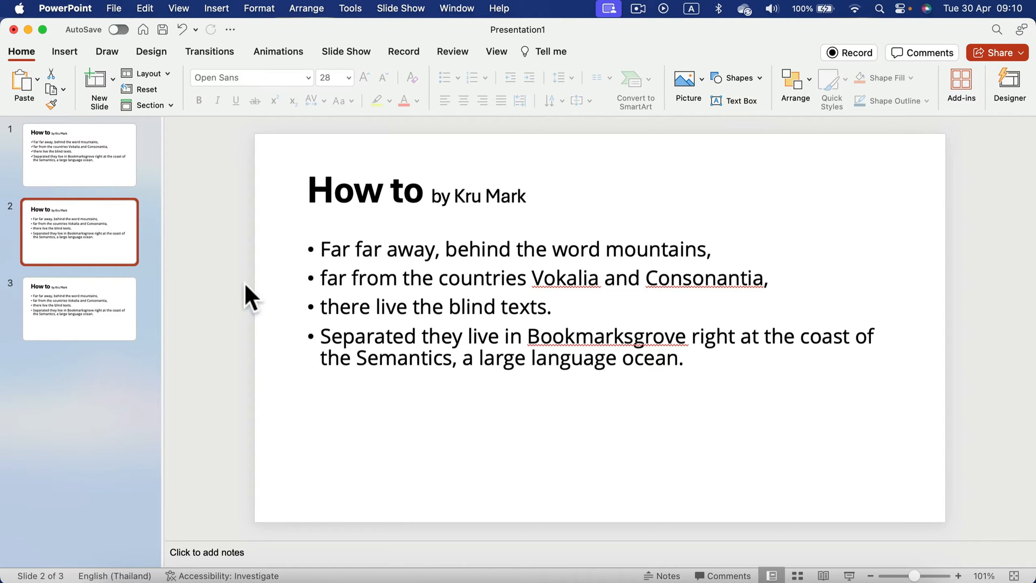
pyautogui.moveTo(336, 258)
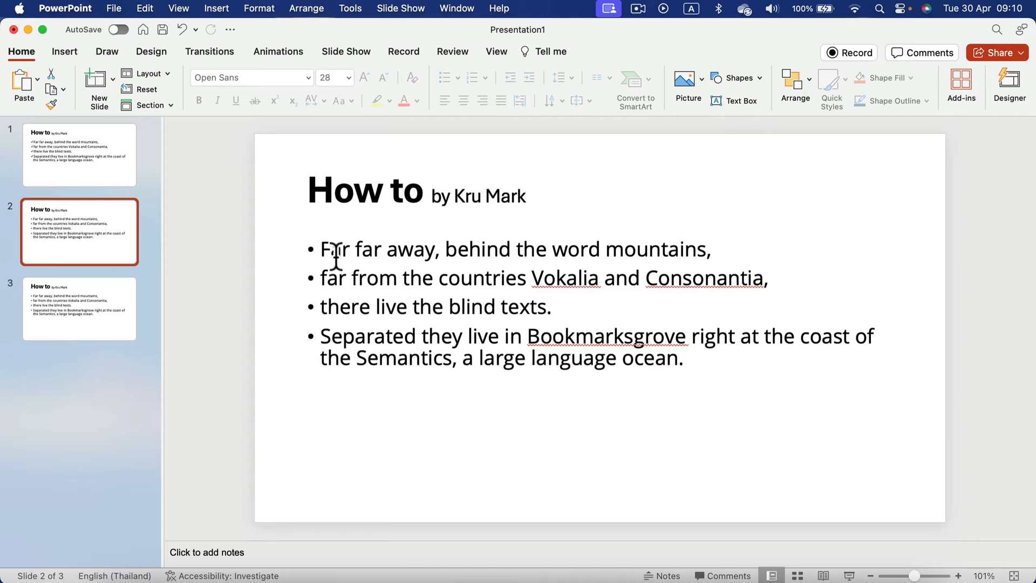
pyautogui.click(756, 284)
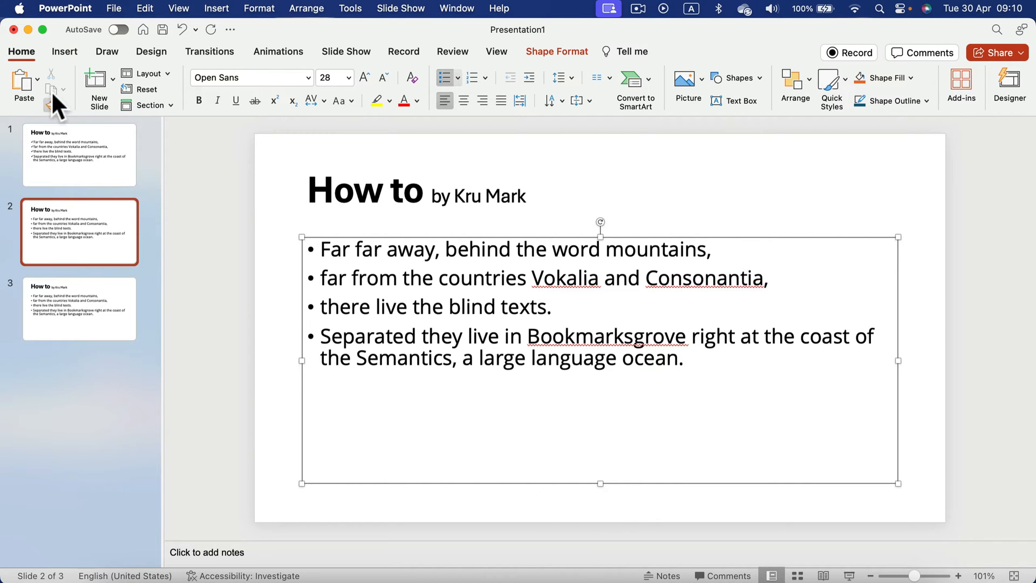
pyautogui.click(65, 52)
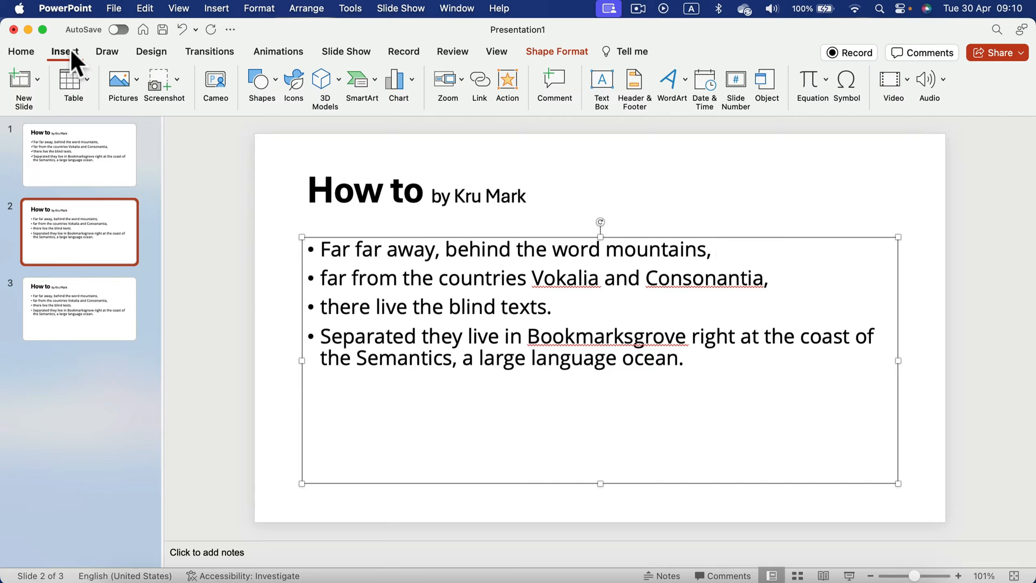
pyautogui.click(715, 249)
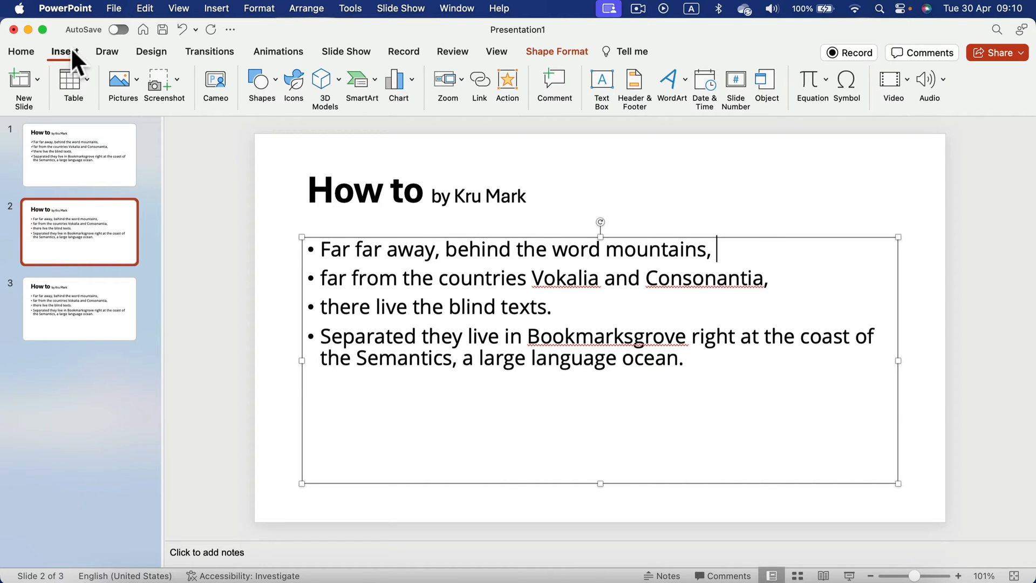
pyautogui.moveTo(846, 85)
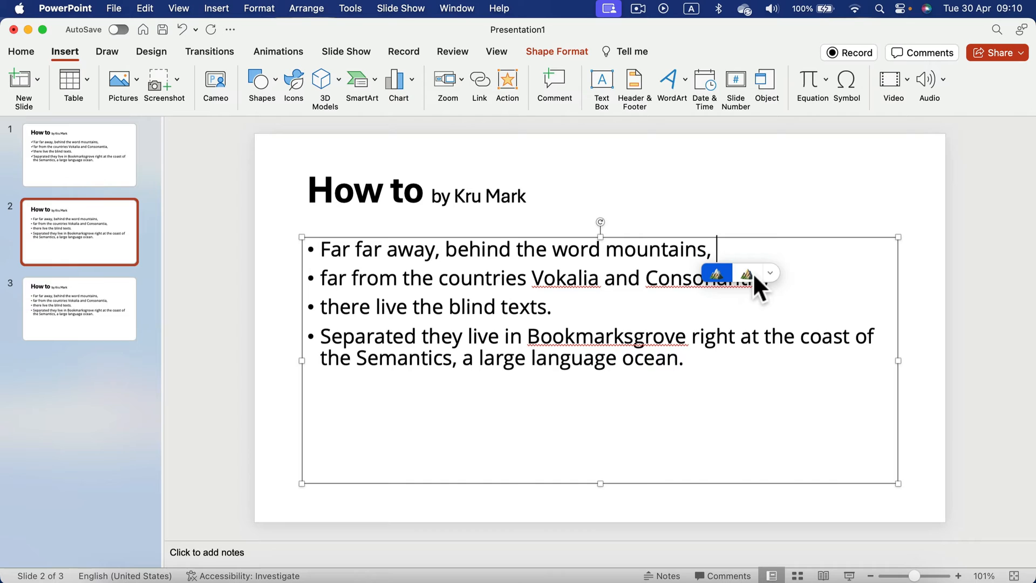
# Step: Insert the green check mark emoji, found by searching 'ch', after the first bullet
pyautogui.click(770, 272)
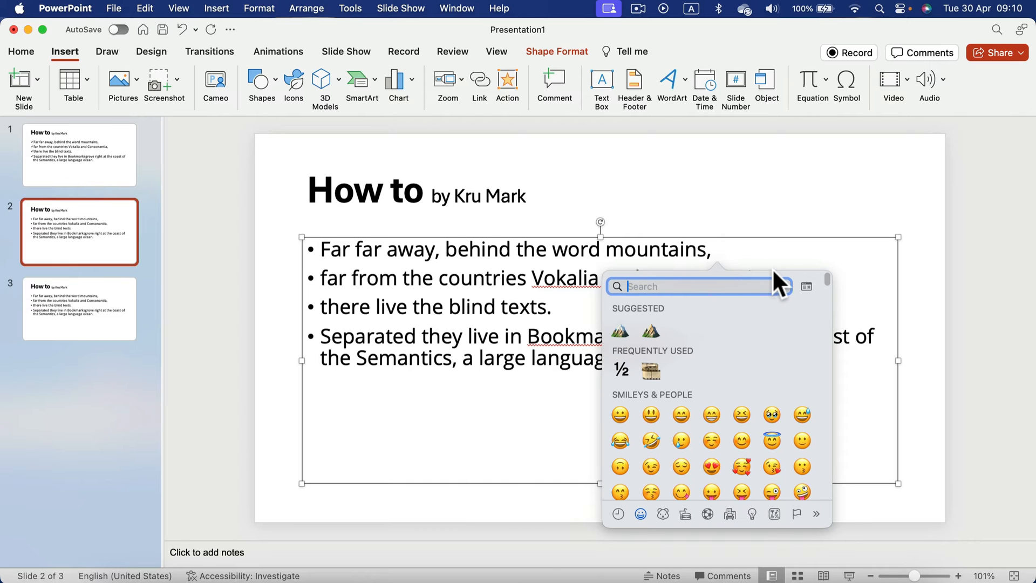
pyautogui.moveTo(710, 400)
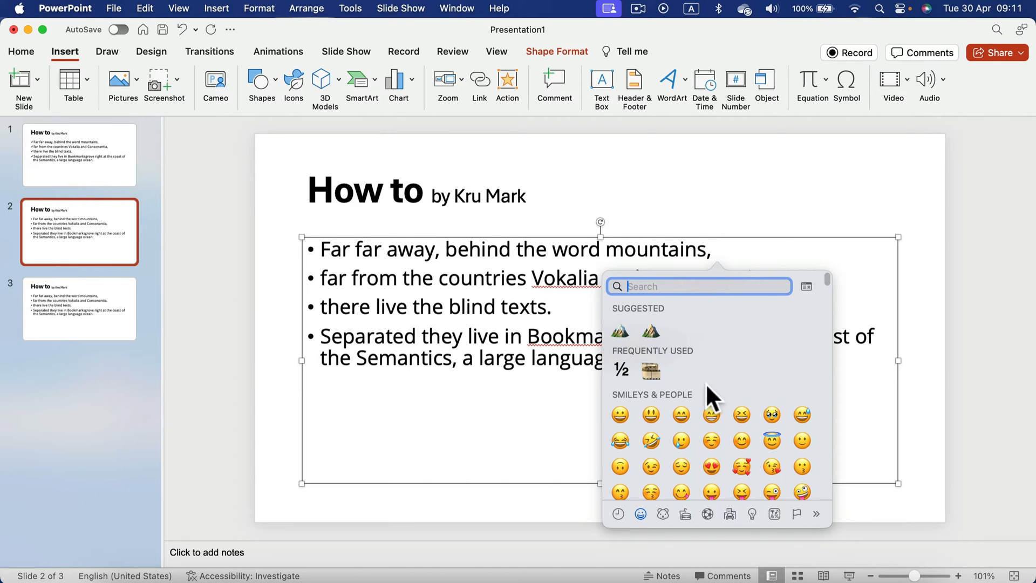
pyautogui.scroll(-3)
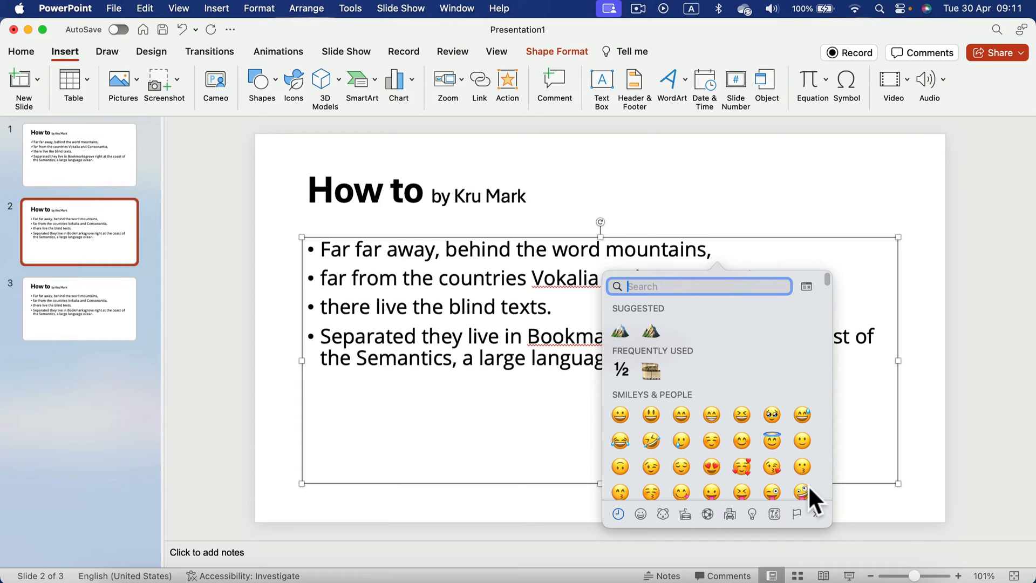
pyautogui.moveTo(718, 338)
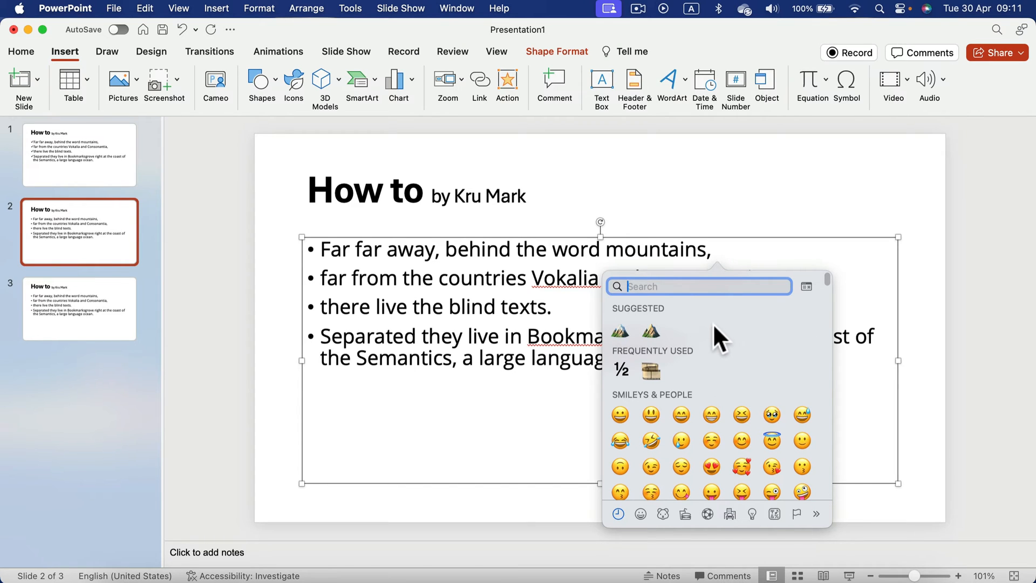
pyautogui.moveTo(717, 329)
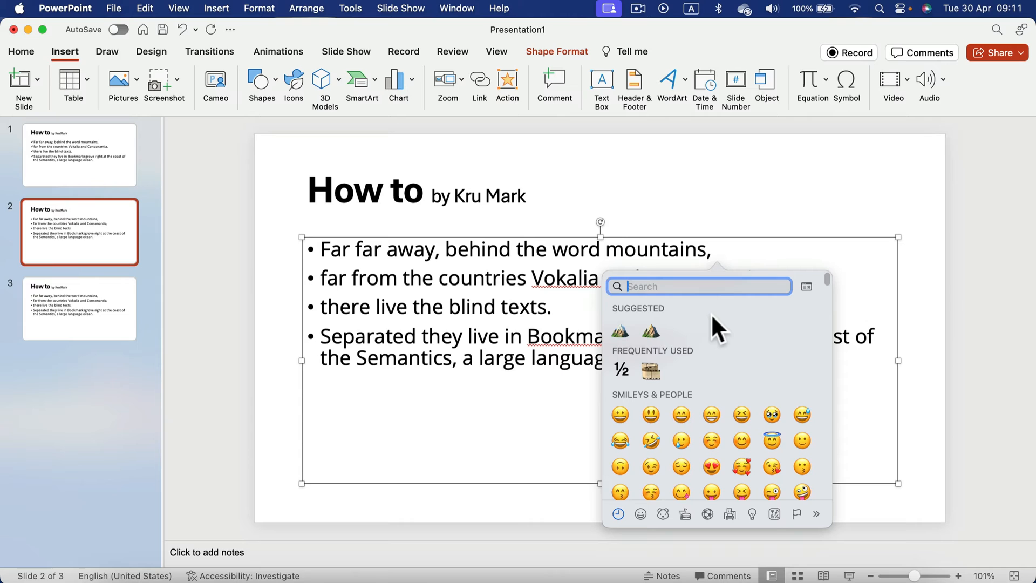
pyautogui.write('ch')
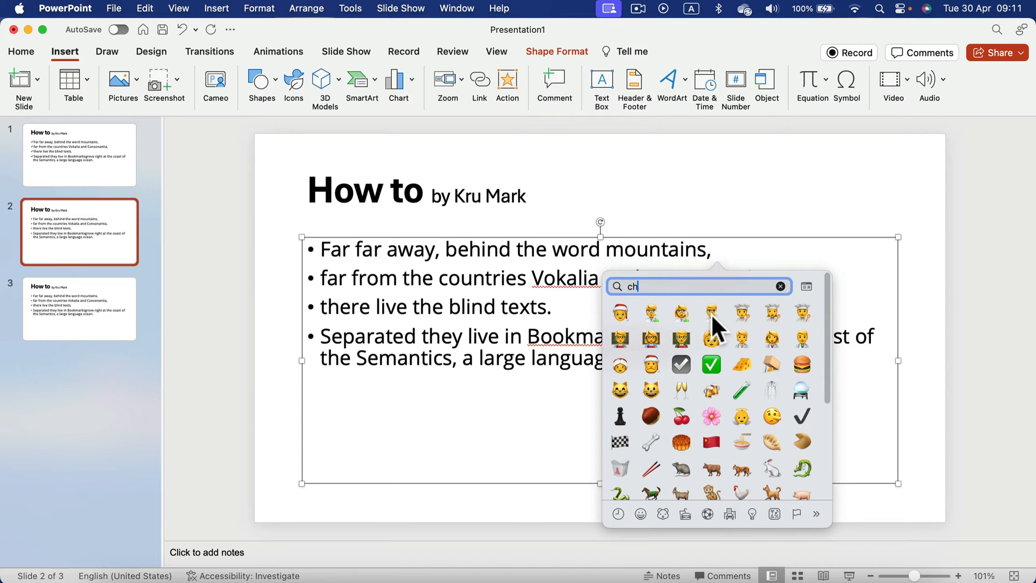
pyautogui.moveTo(717, 379)
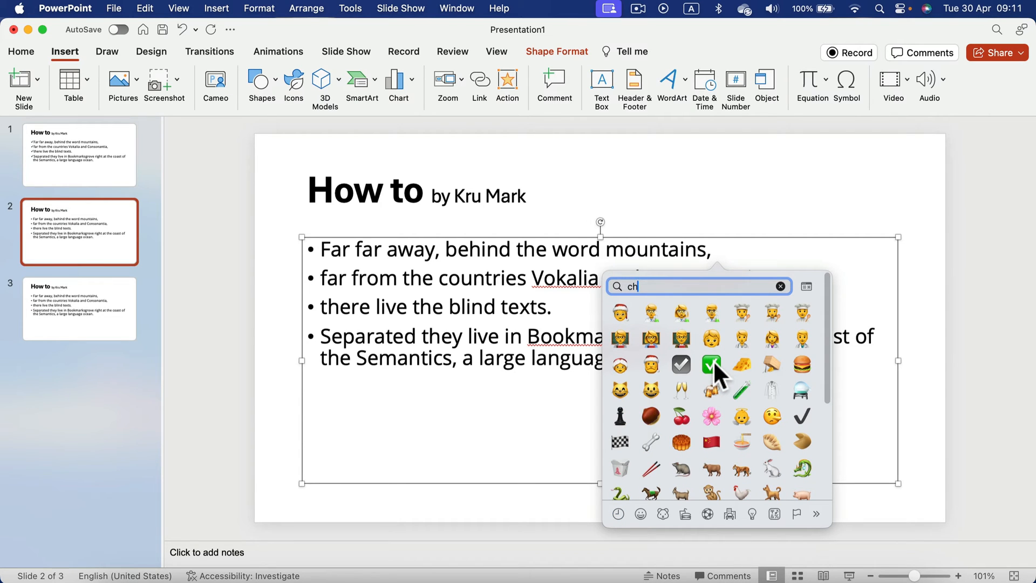
pyautogui.click(712, 363)
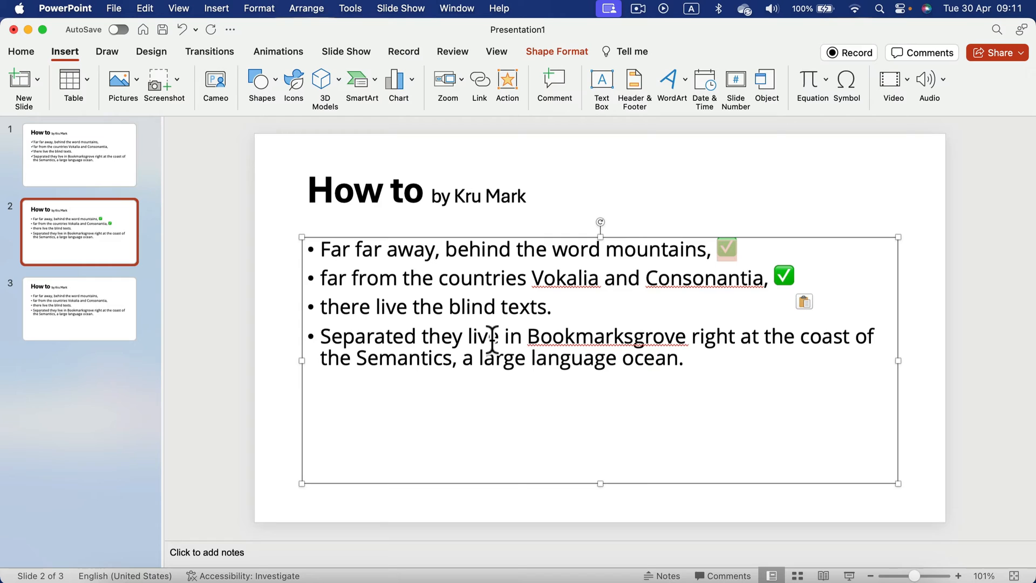
pyautogui.moveTo(348, 315)
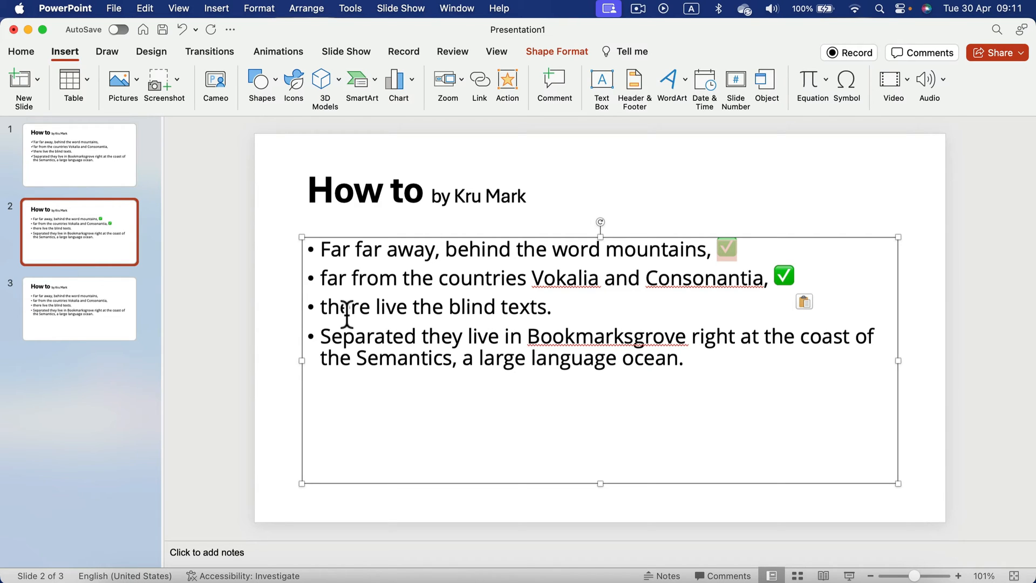
pyautogui.moveTo(743, 241)
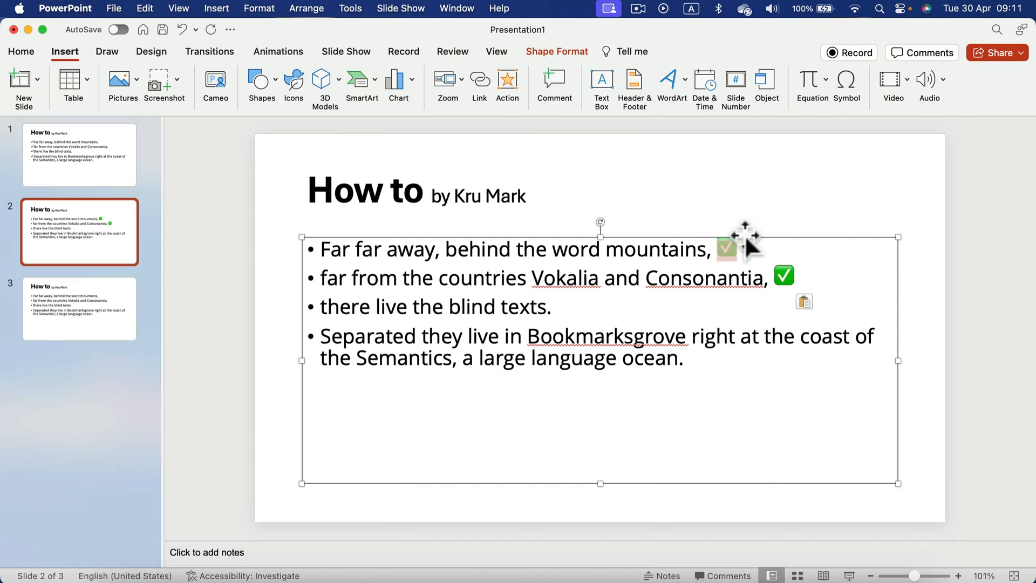
pyautogui.moveTo(750, 315)
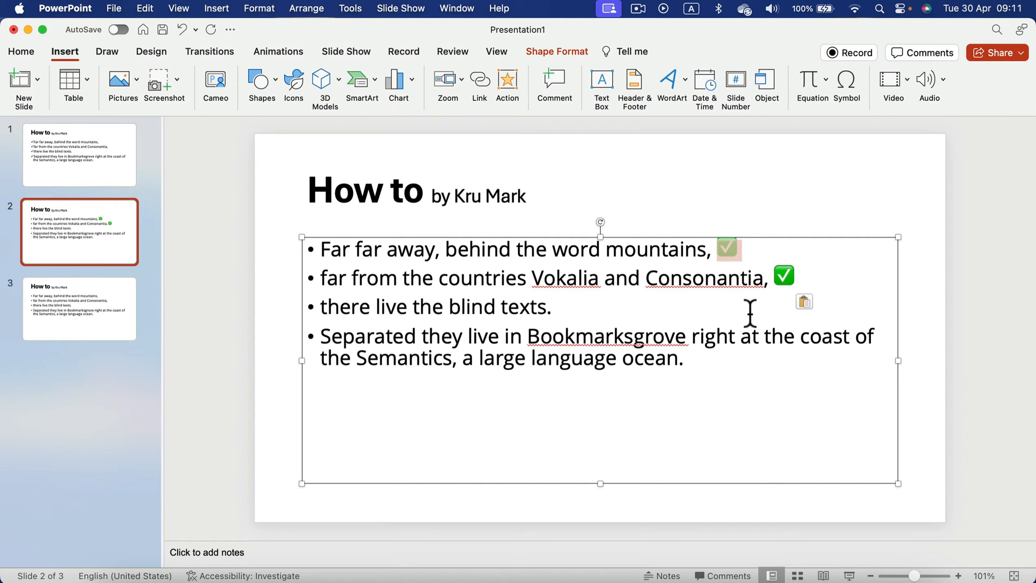
pyautogui.moveTo(765, 268)
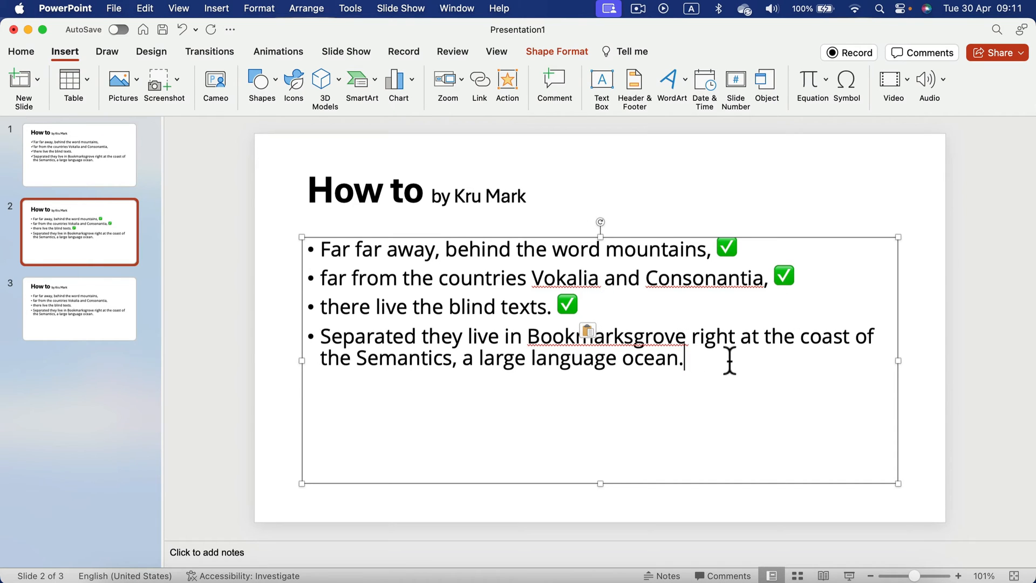
# Step: Open slide 3 after pasting ✅ at the end of slide 2's bullet lines
pyautogui.click(79, 309)
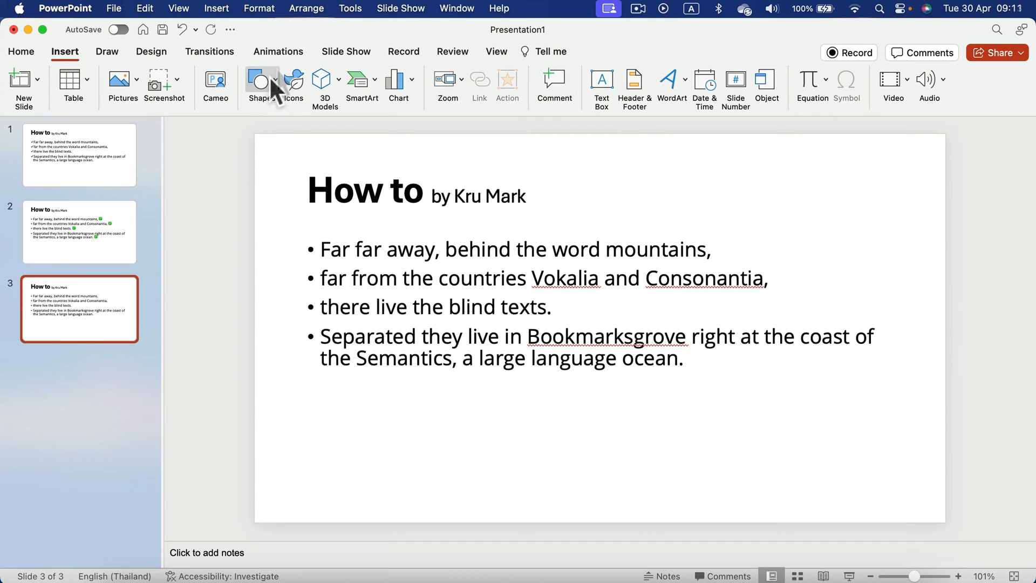
# Step: Open the Shapes gallery to pick the Curve tool on slide 3
pyautogui.click(259, 80)
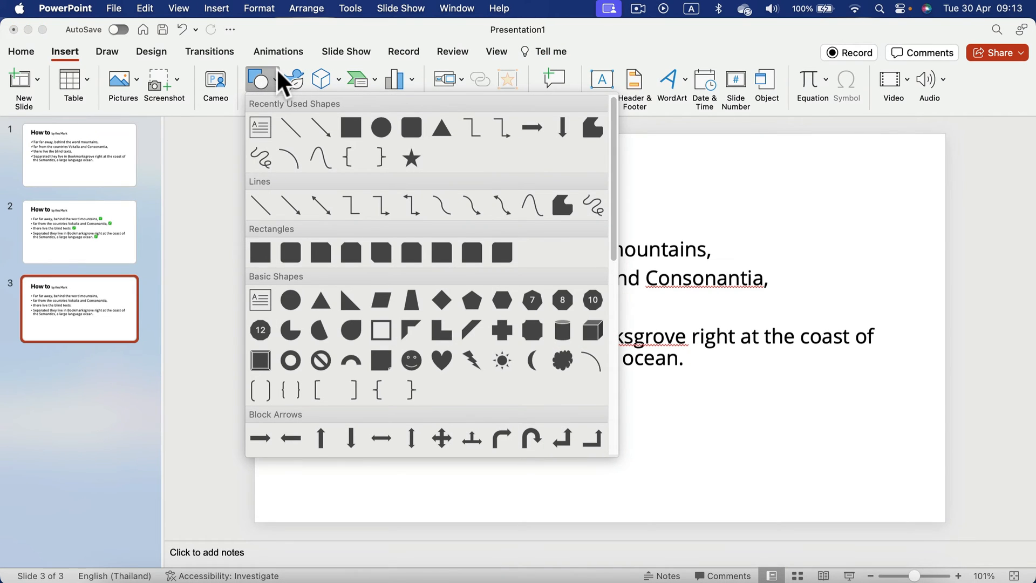
pyautogui.moveTo(515, 235)
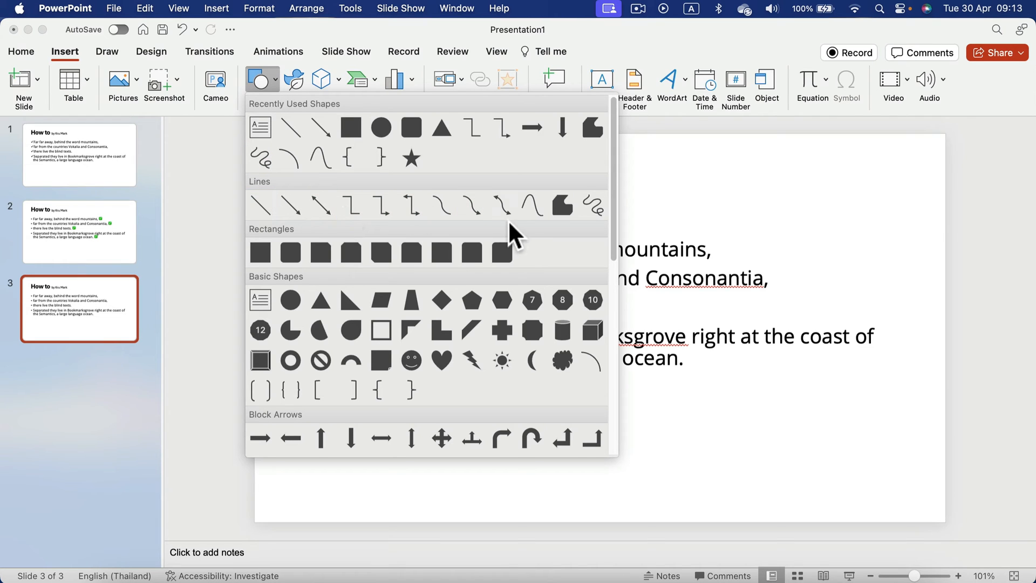
pyautogui.moveTo(531, 206)
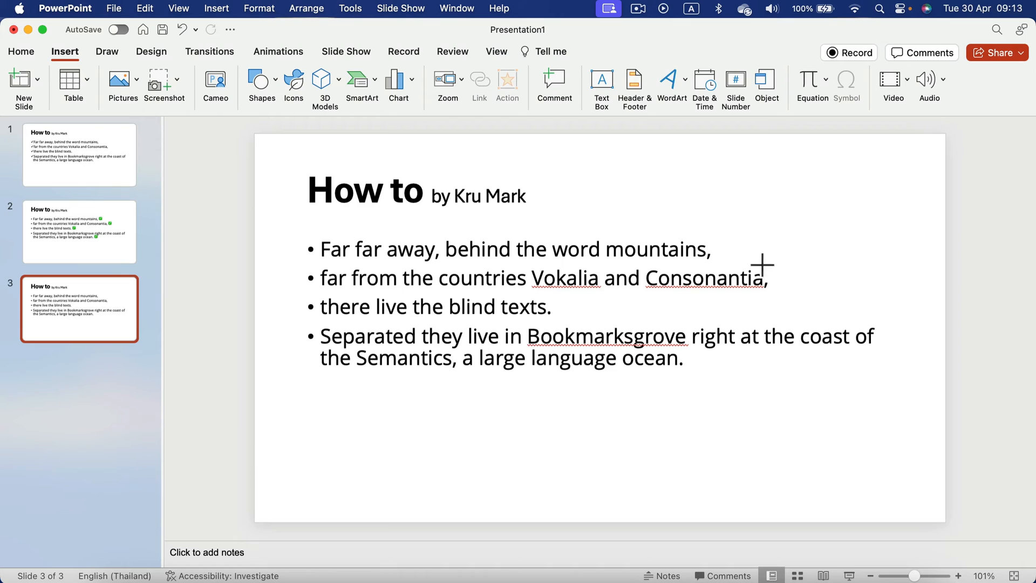
pyautogui.moveTo(585, 203)
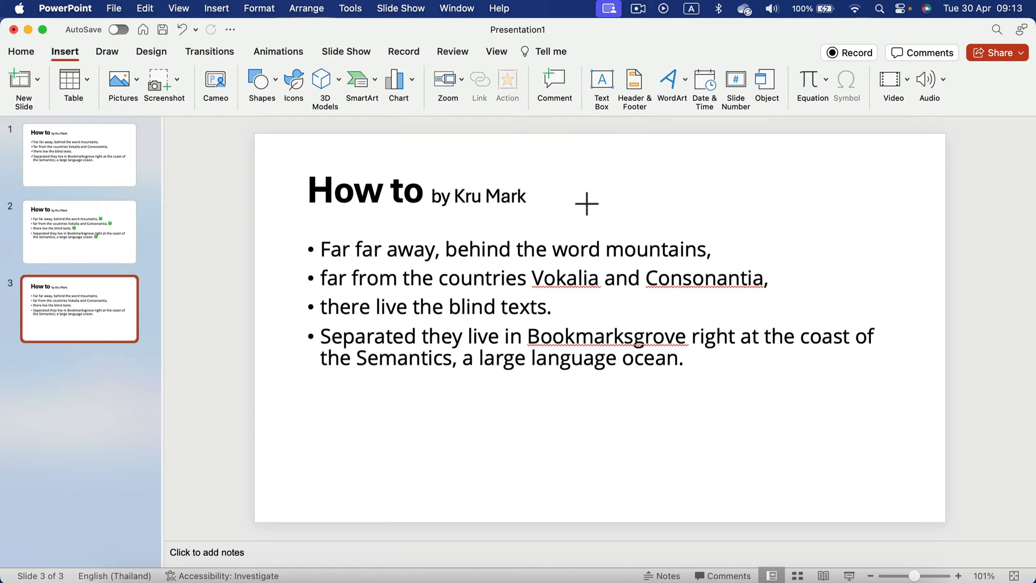
pyautogui.moveTo(603, 221)
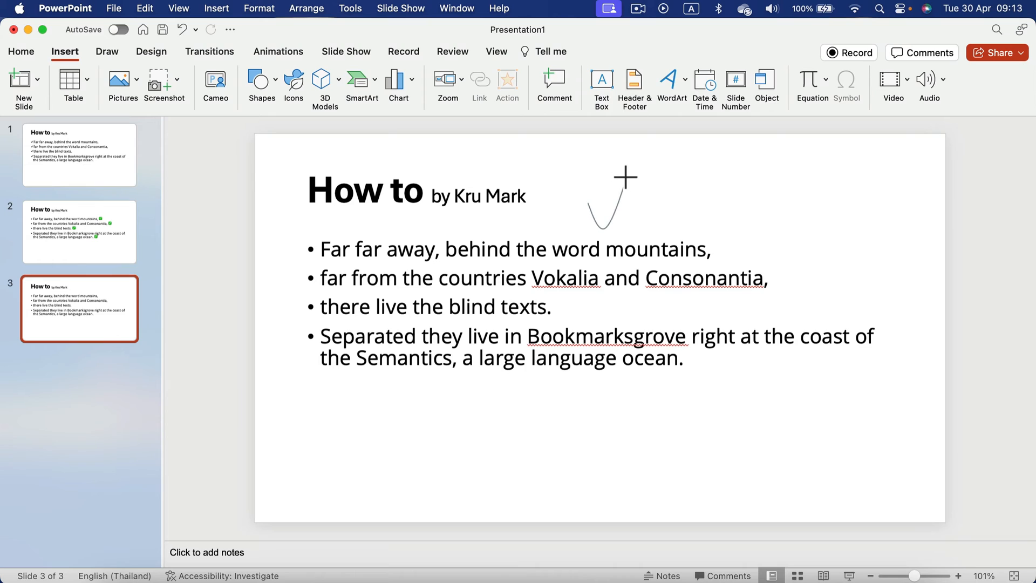
pyautogui.moveTo(631, 154)
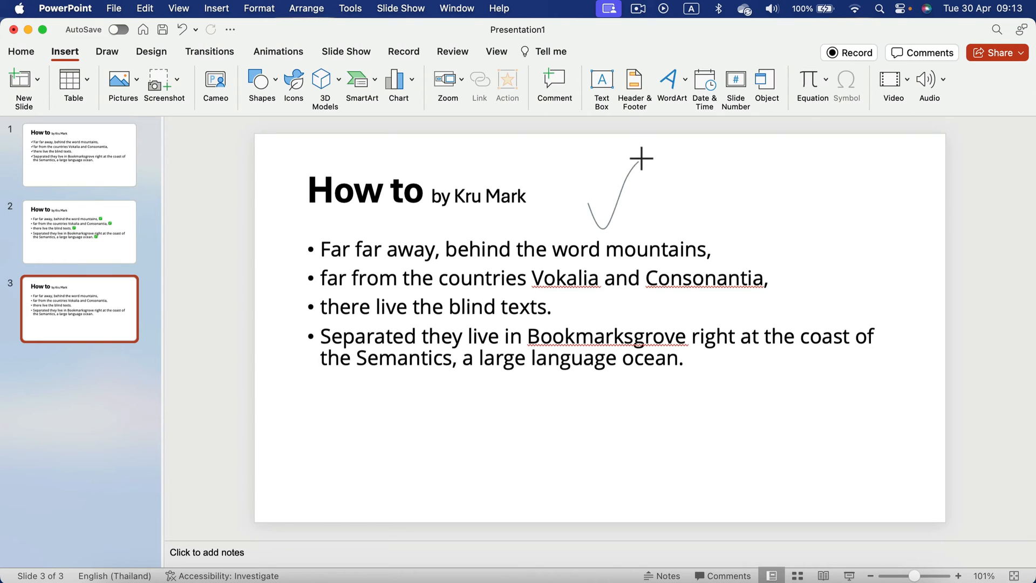
# Step: Finish the checkmark curve beside the title and open its Shape Outline colours
pyautogui.click(618, 198)
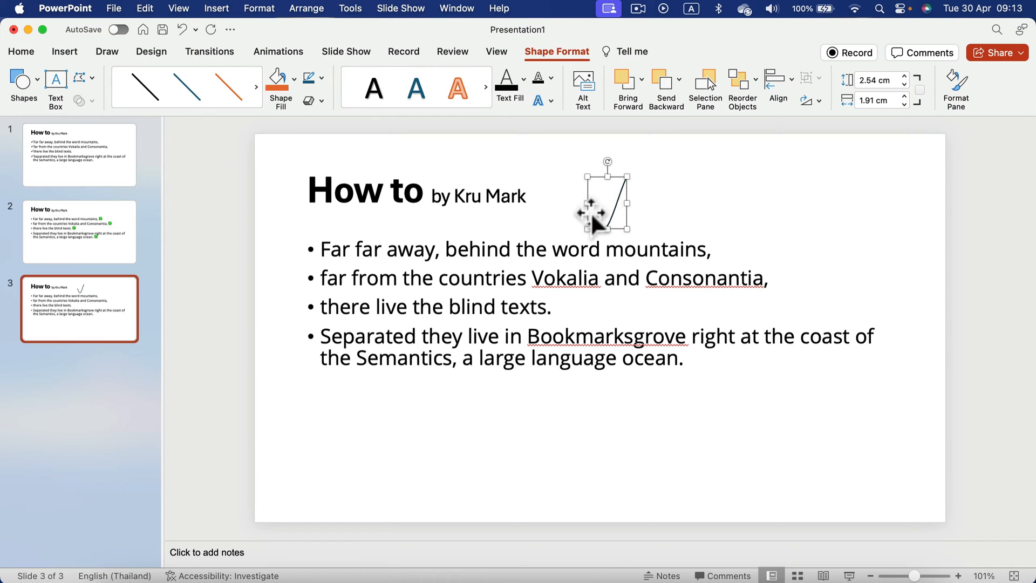
pyautogui.moveTo(618, 198)
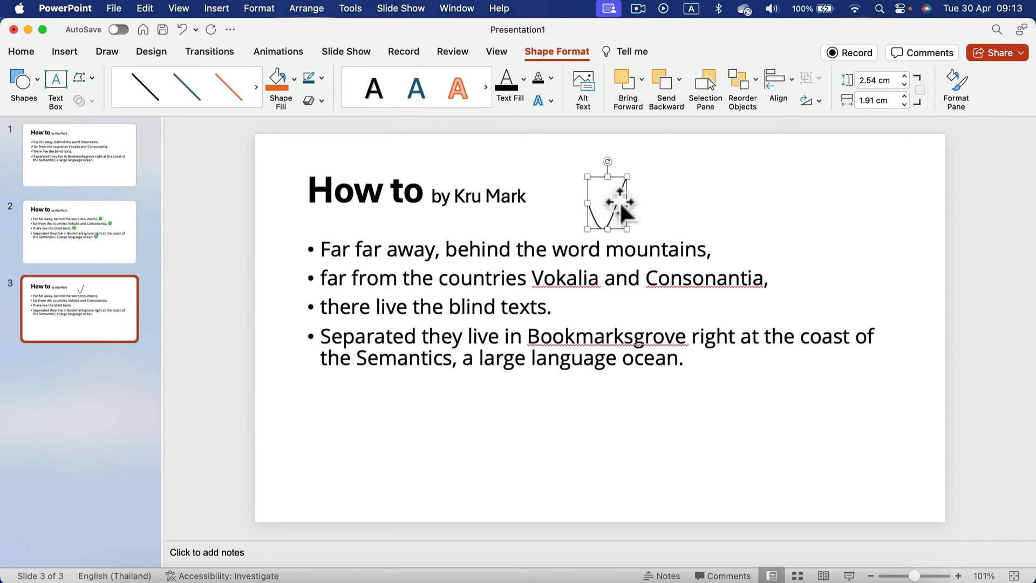
pyautogui.moveTo(328, 98)
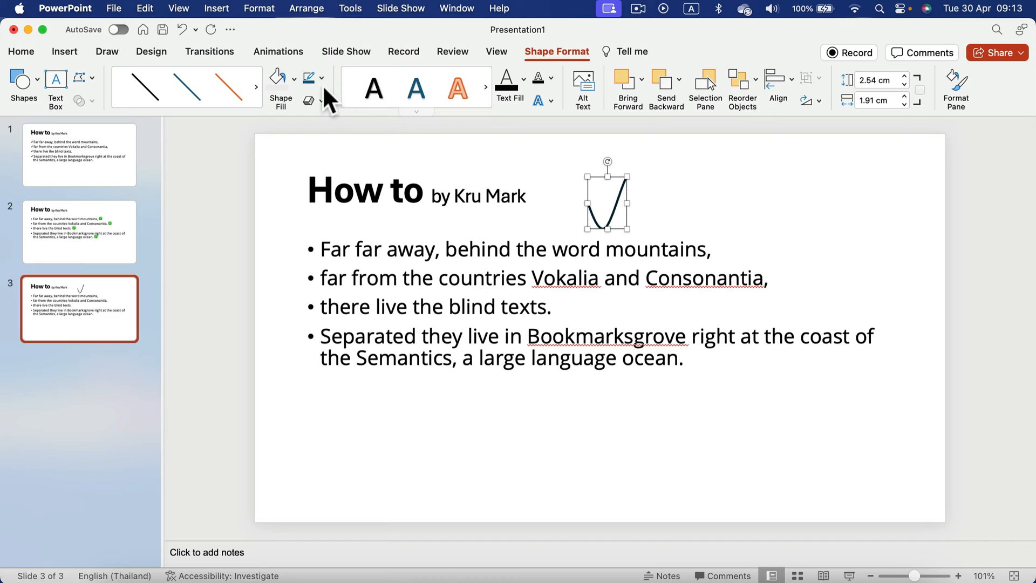
pyautogui.click(321, 77)
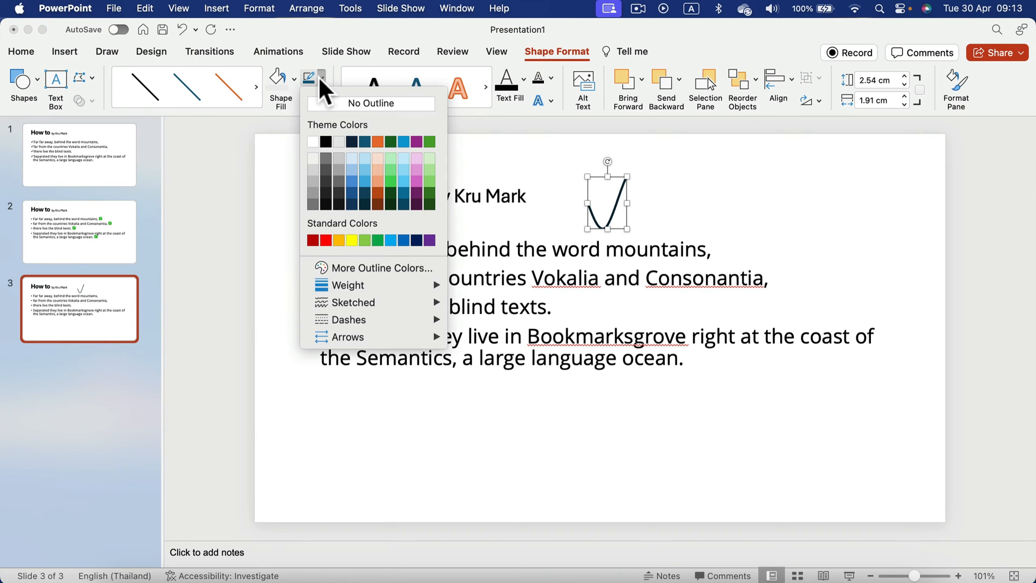
pyautogui.moveTo(441, 162)
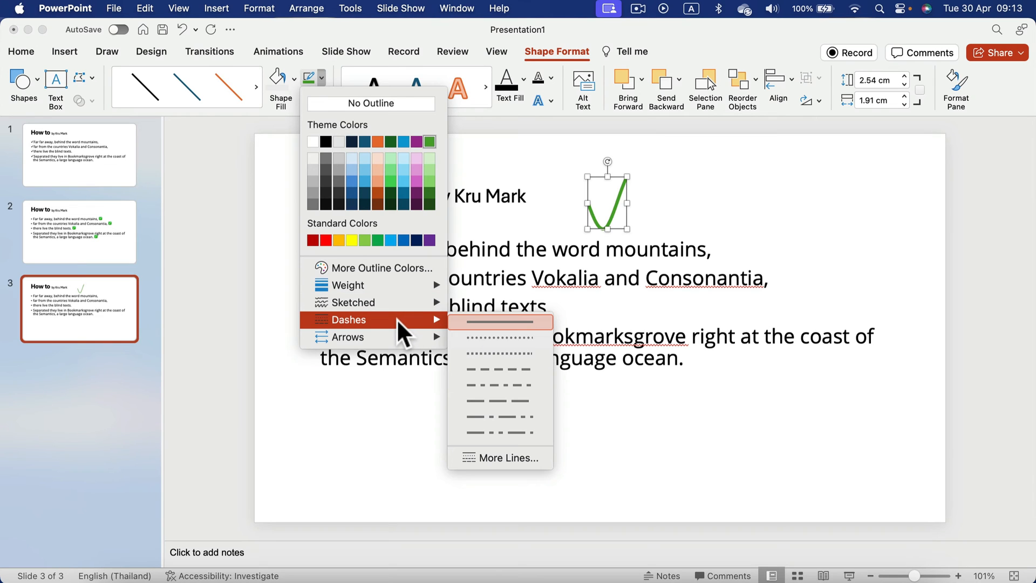
pyautogui.moveTo(541, 135)
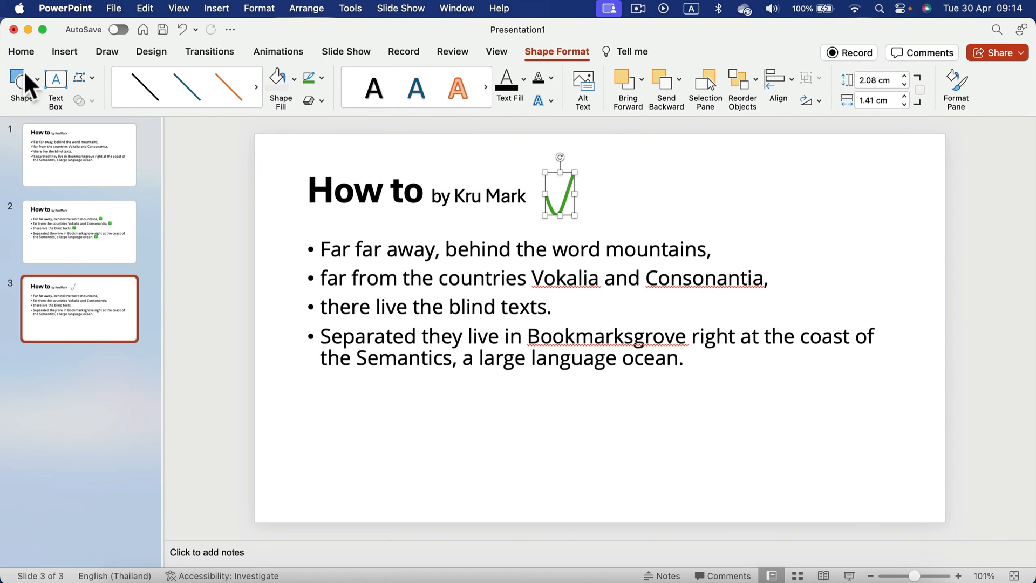
pyautogui.moveTo(302, 56)
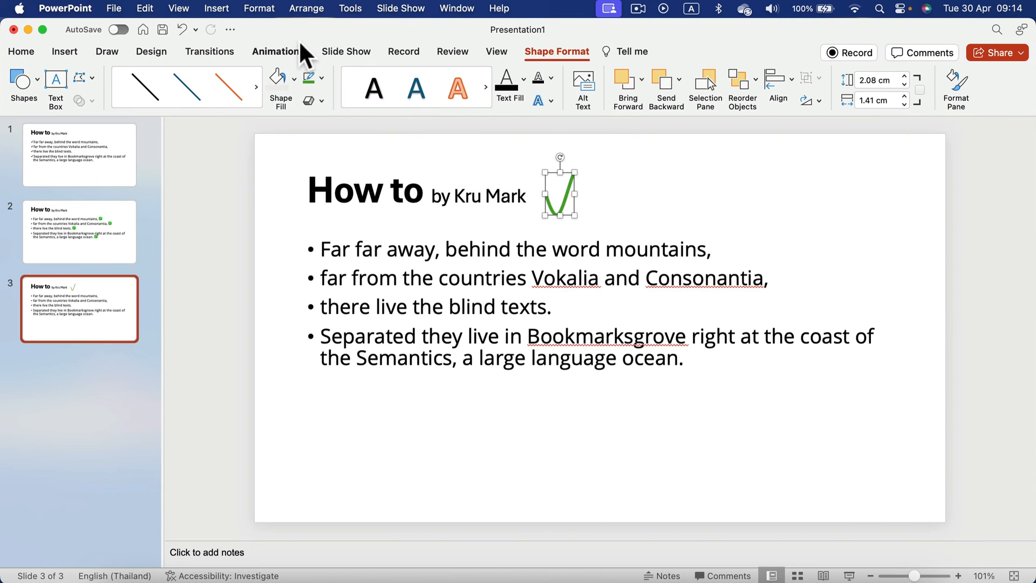
pyautogui.moveTo(703, 333)
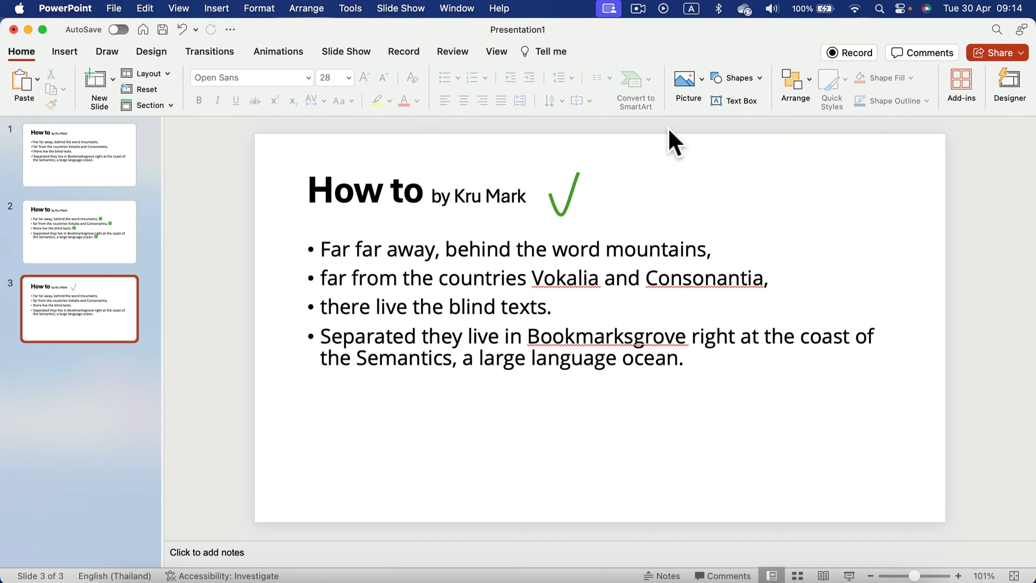
pyautogui.moveTo(86, 241)
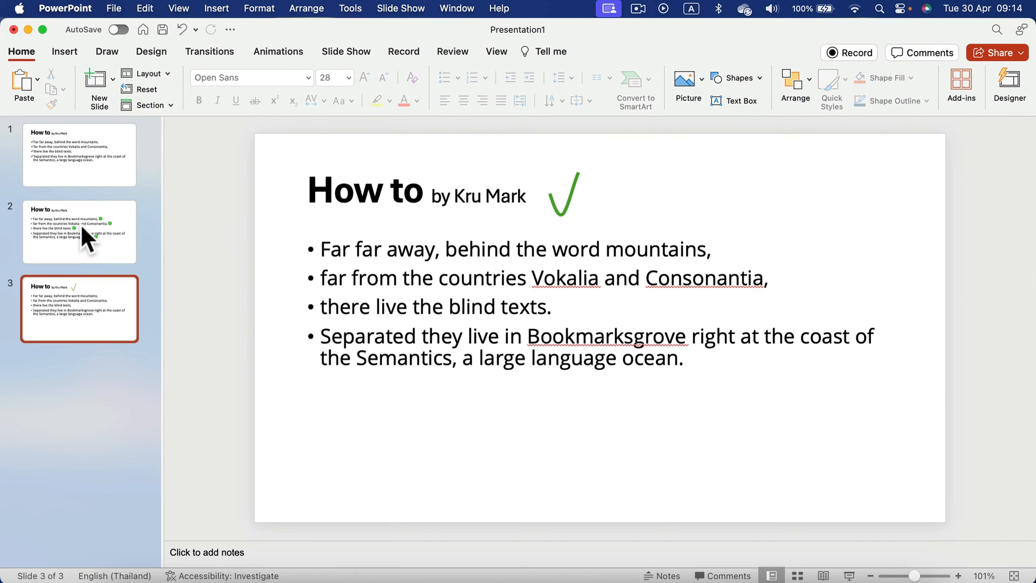
# Step: Review slide 2, then return to slide 1
pyautogui.click(79, 231)
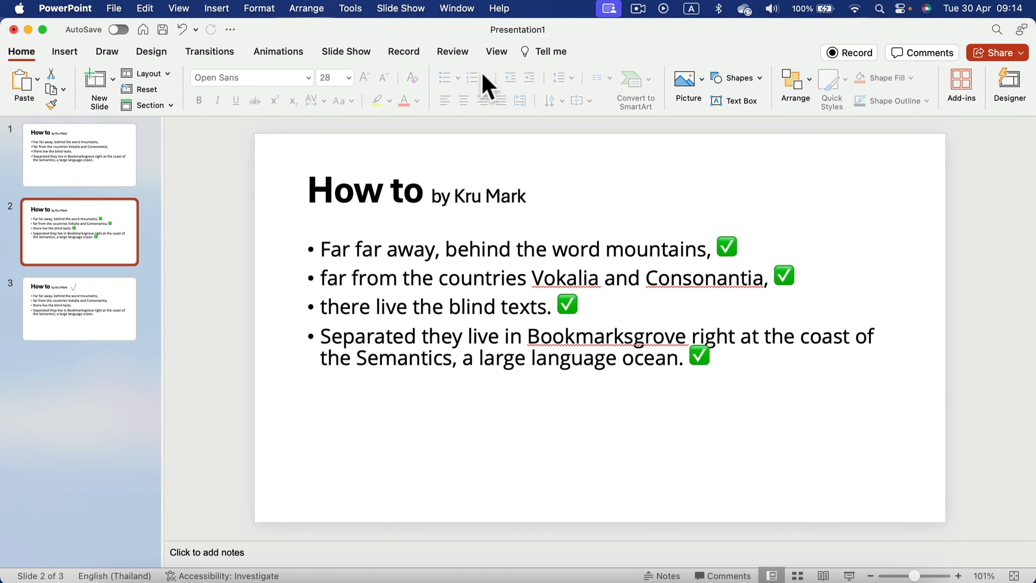
pyautogui.click(64, 51)
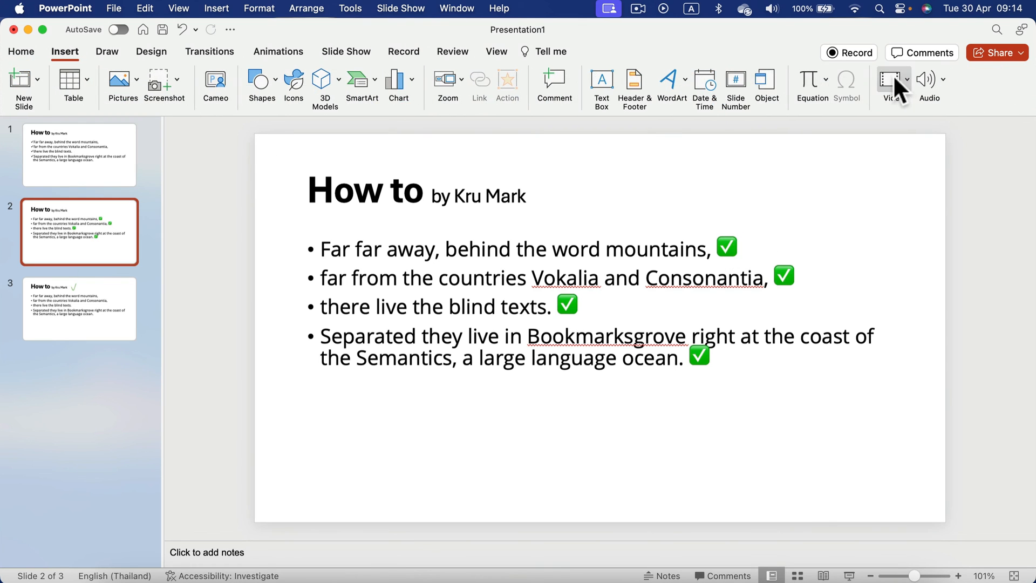
pyautogui.moveTo(254, 183)
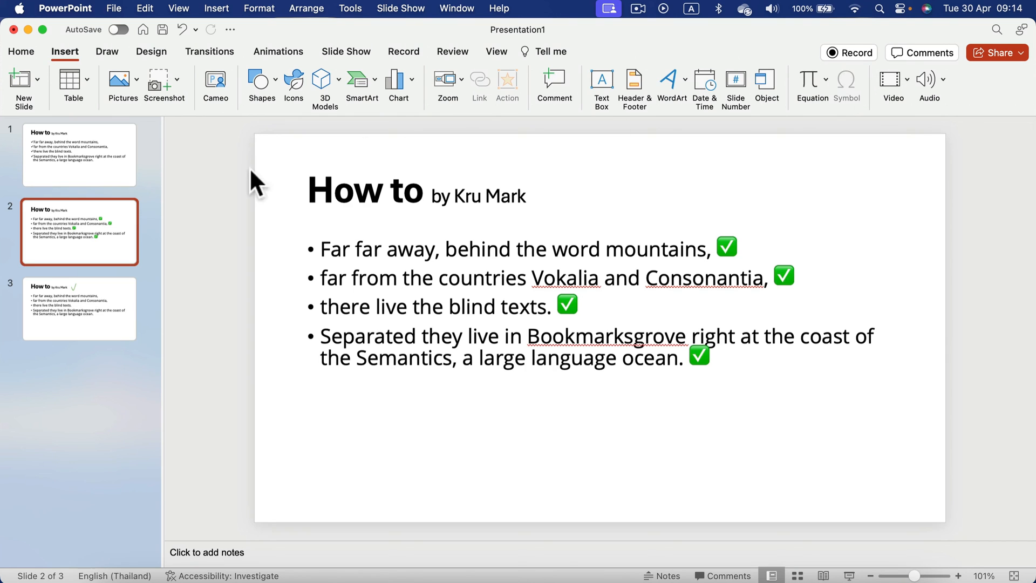
pyautogui.click(79, 154)
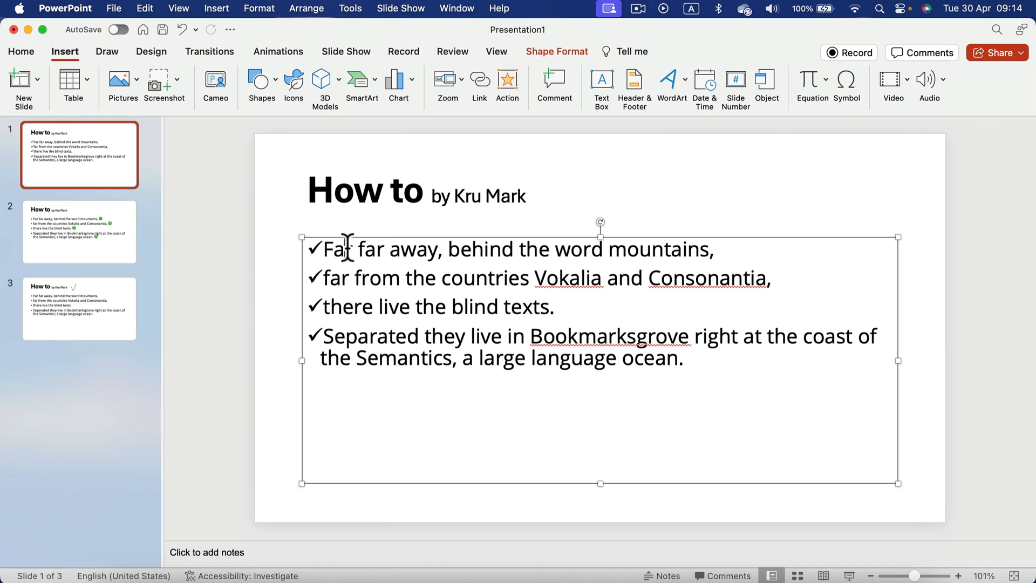
pyautogui.moveTo(21, 51)
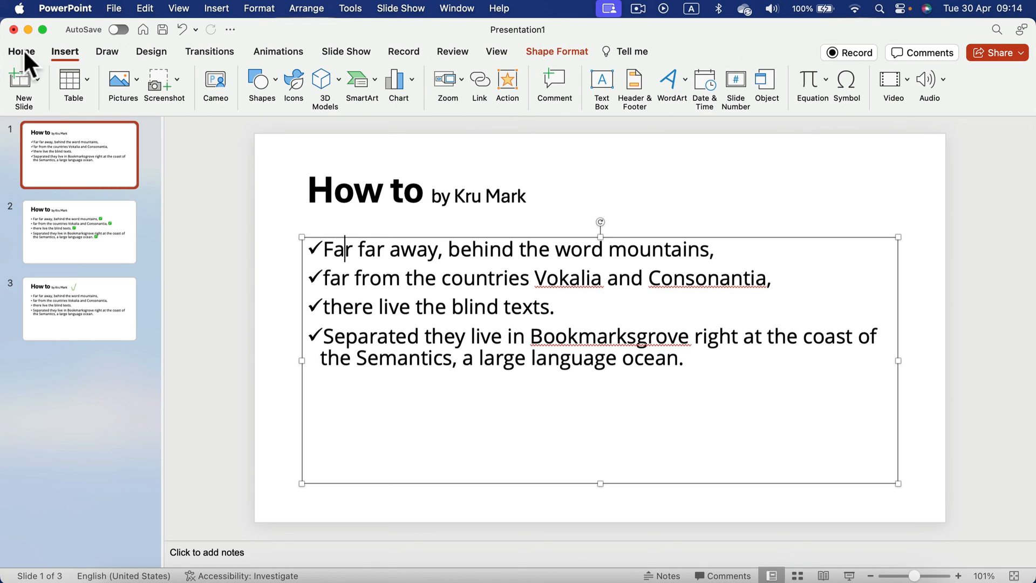
# Step: Show the Home tab's Bullets dropdown for slide 1's checkmark list
pyautogui.click(21, 51)
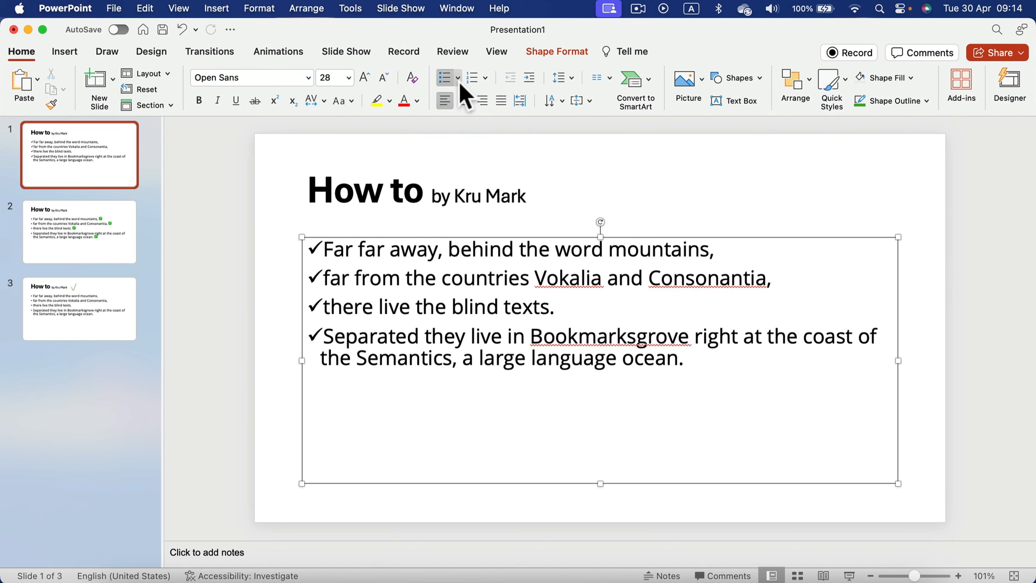
pyautogui.click(443, 77)
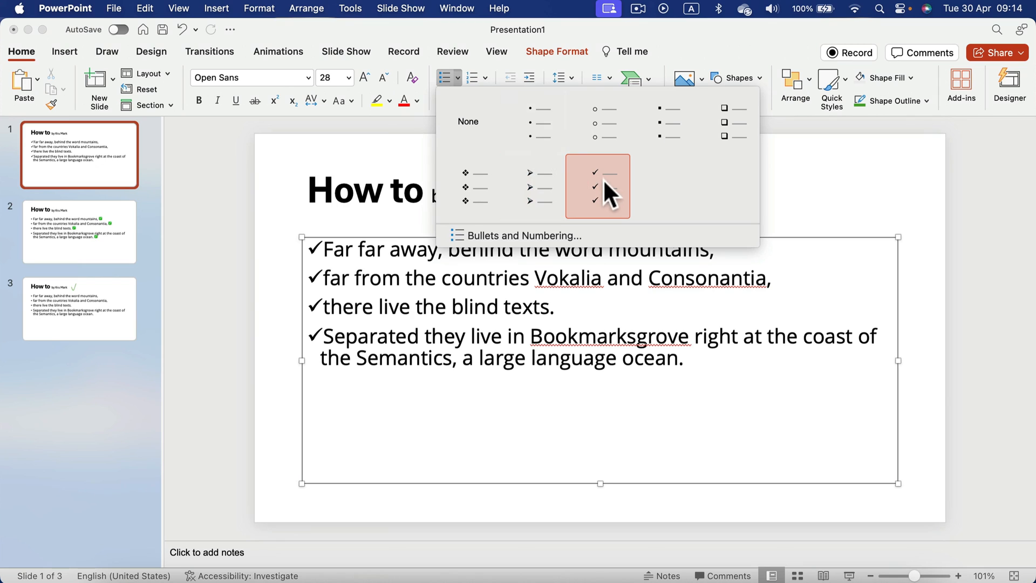